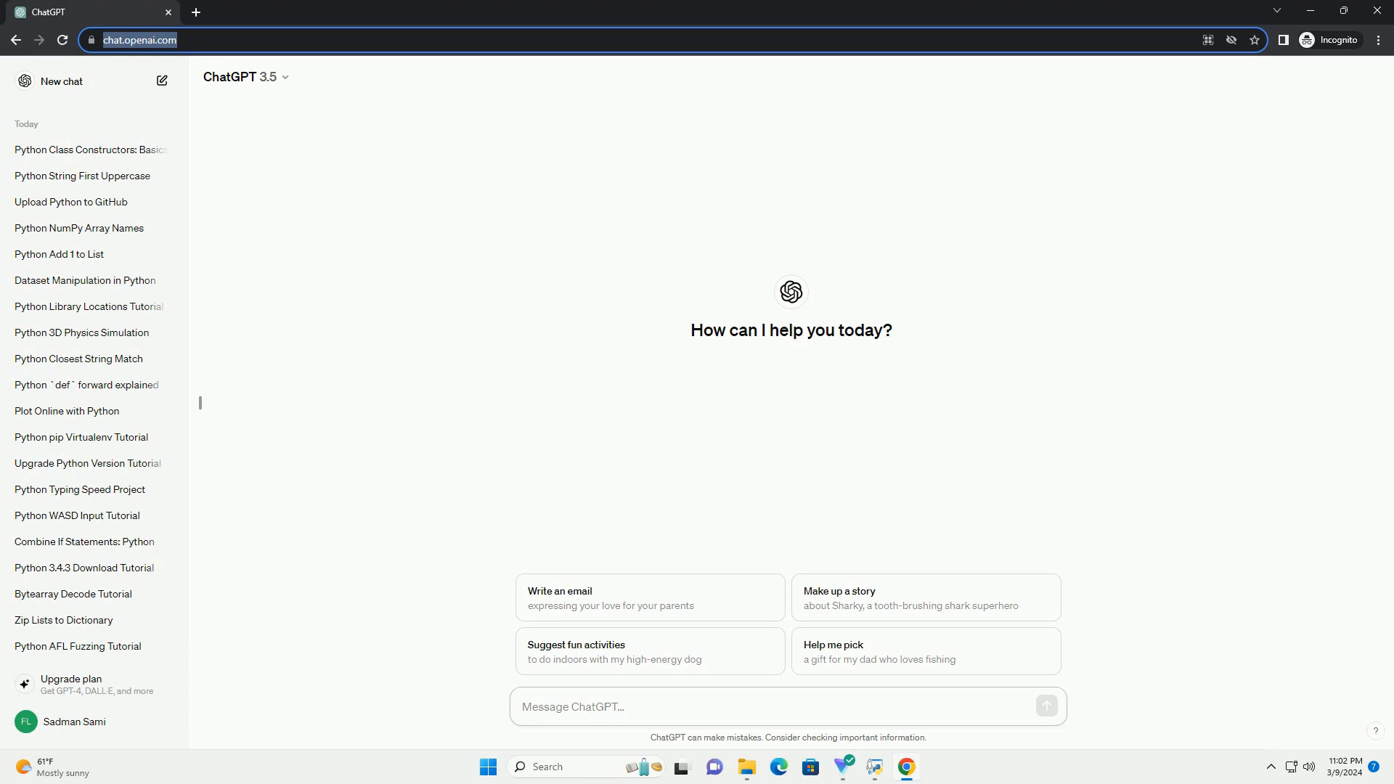
Ask ChatGPT for a step-by-step guide to buying a ball python in Dubai and follow the generating answer.
left_click(1045, 705)
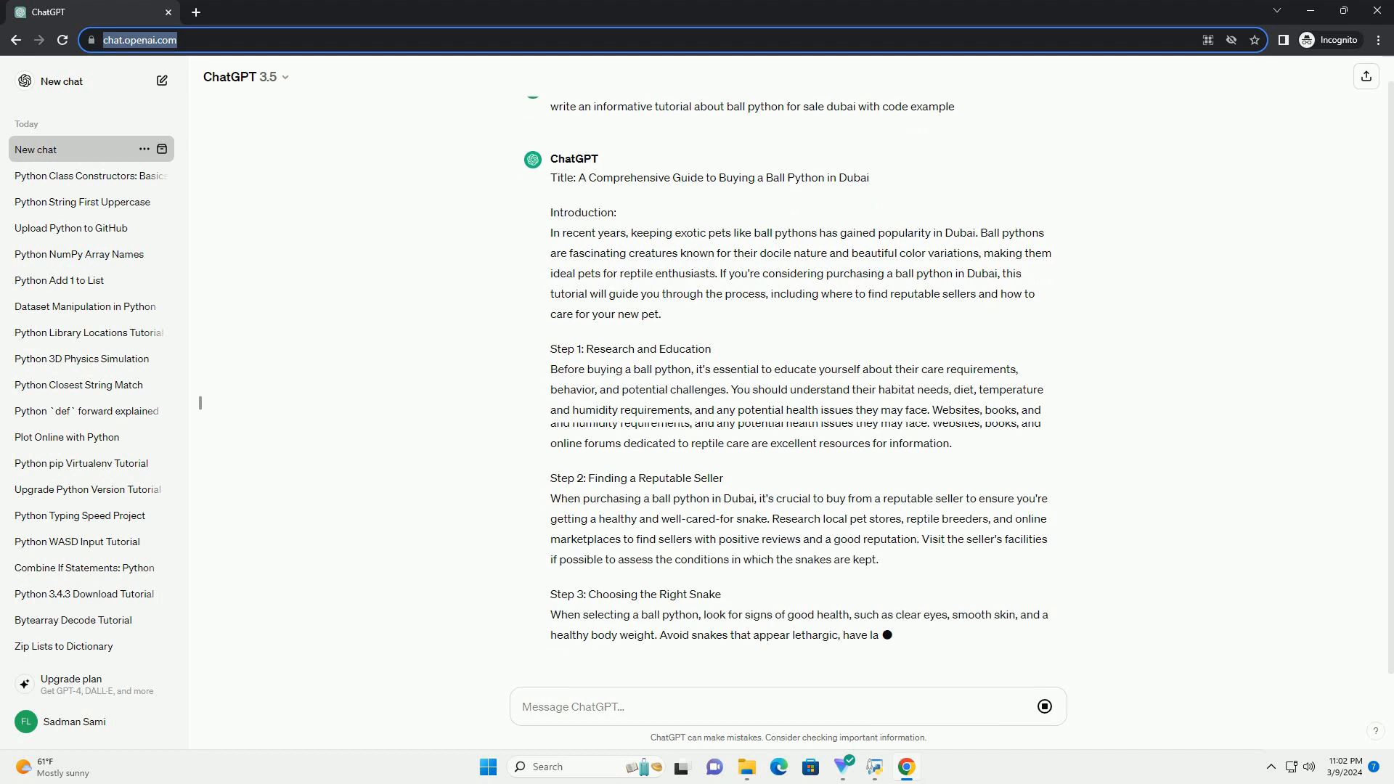
scroll("down", 3)
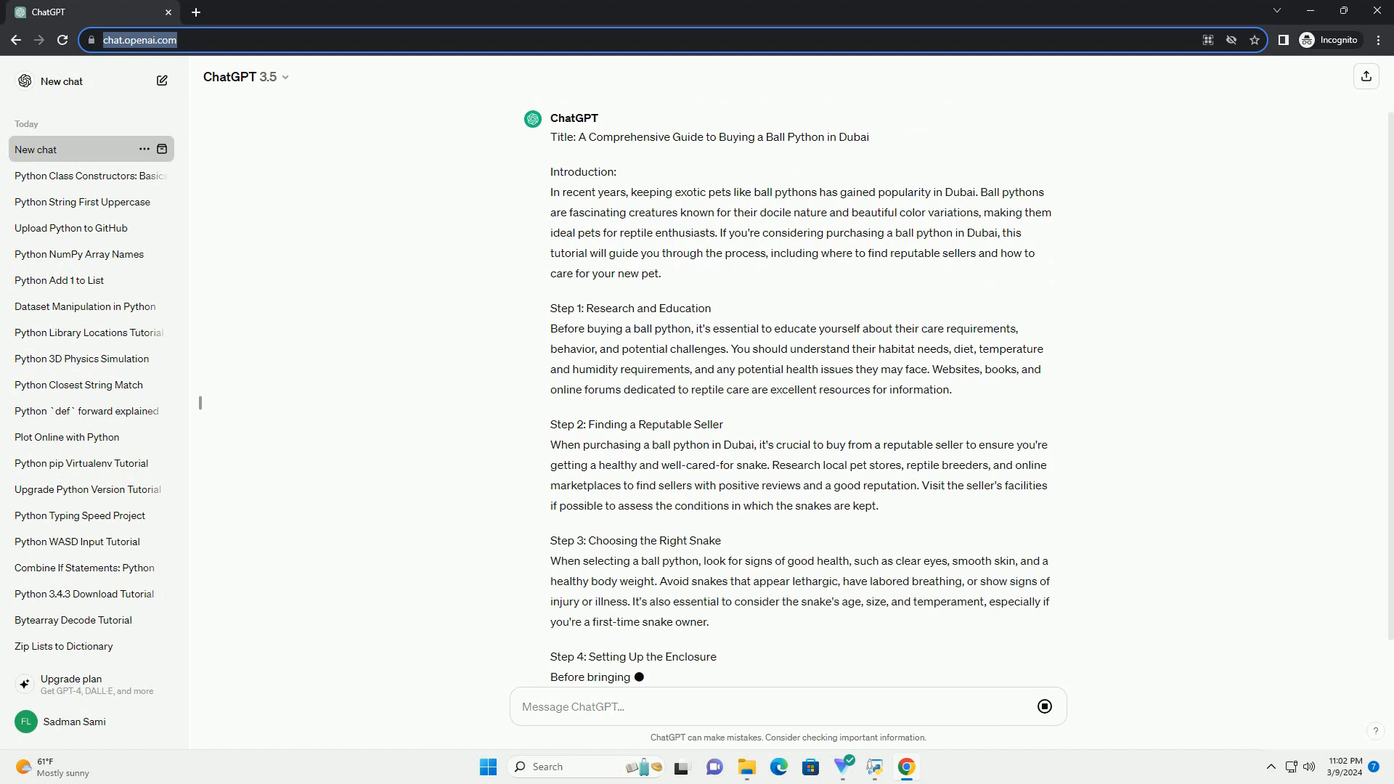
scroll("down", 3)
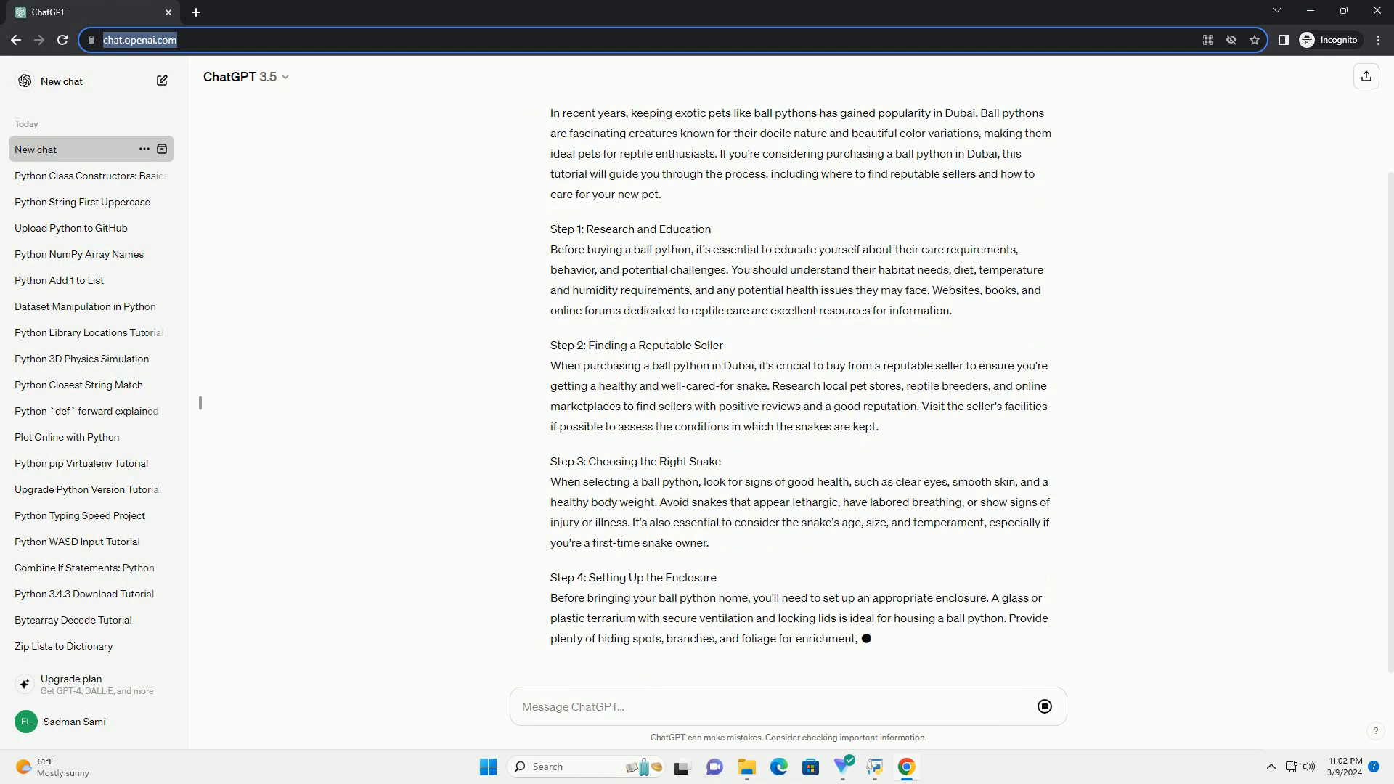